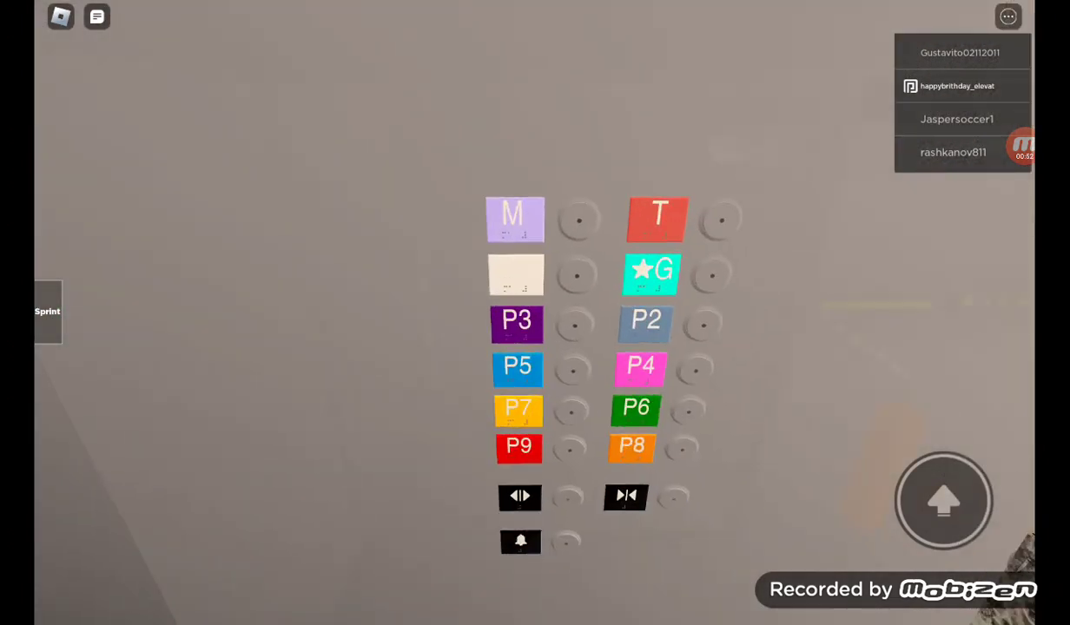
Step: Send the elevator to level T from the floor-button panel
{"action": "left_click", "coordinate": [568, 449]}
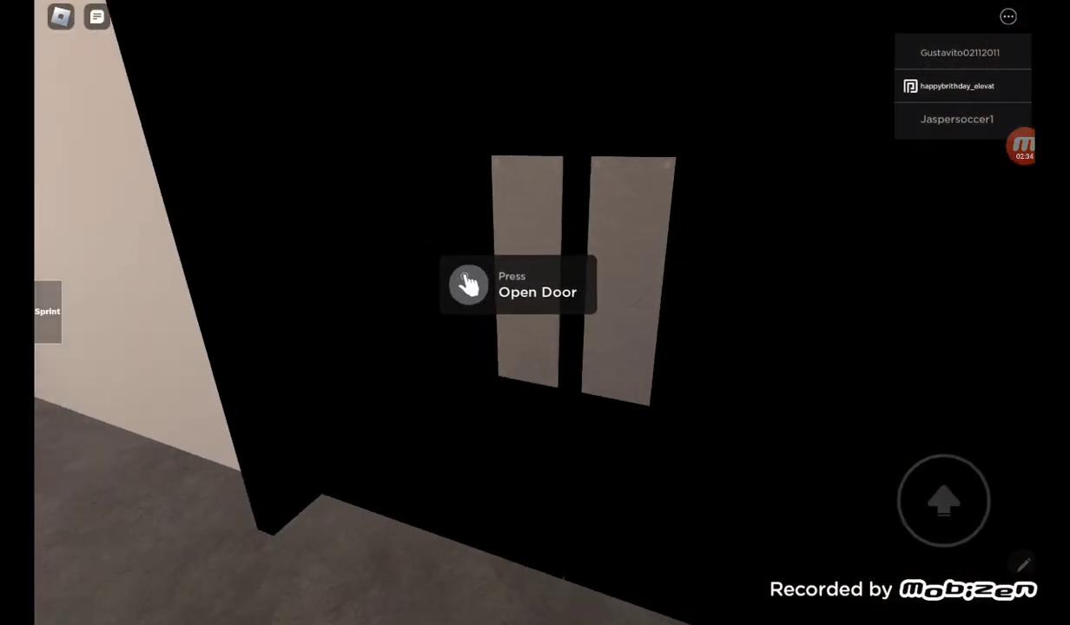
{"action": "left_click", "coordinate": [469, 285]}
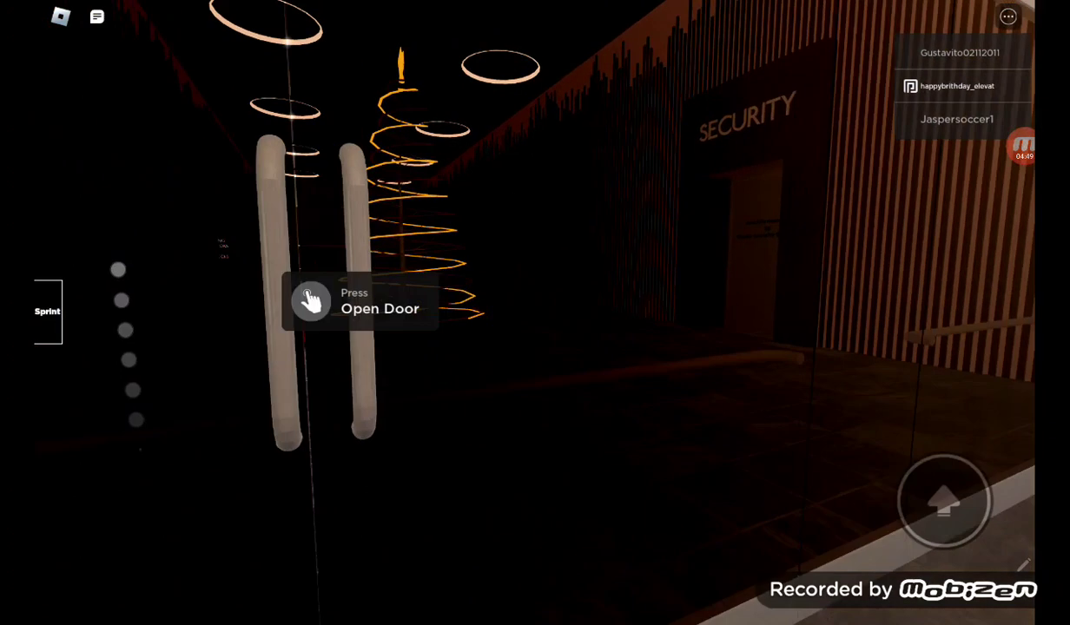
Step: Open the glass doors by the Security sign into the hall with the lit Christmas tree
{"action": "left_click", "coordinate": [309, 299]}
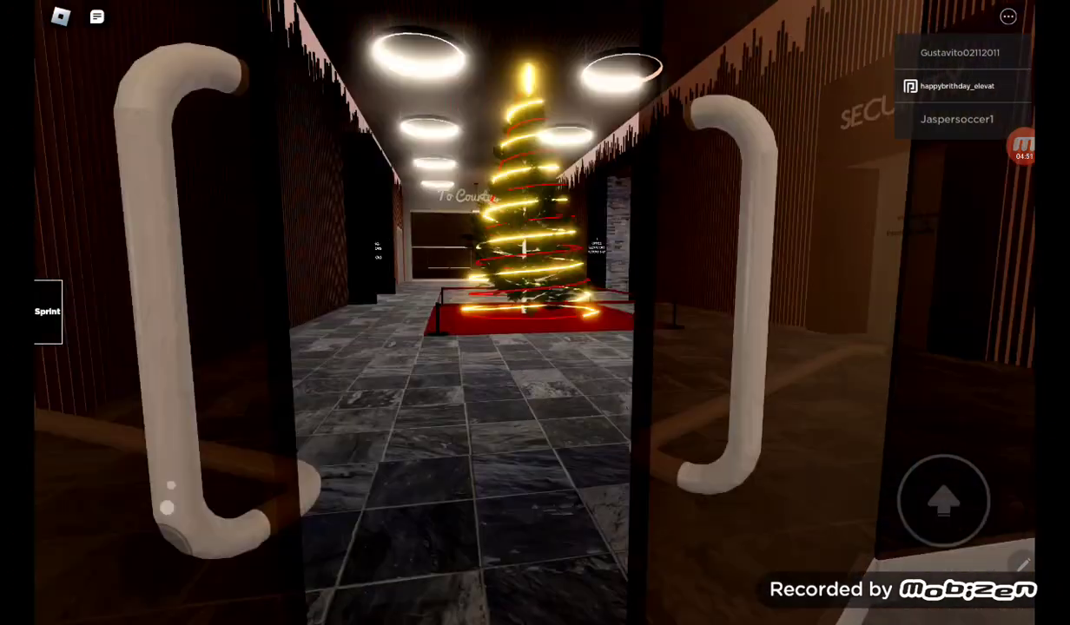